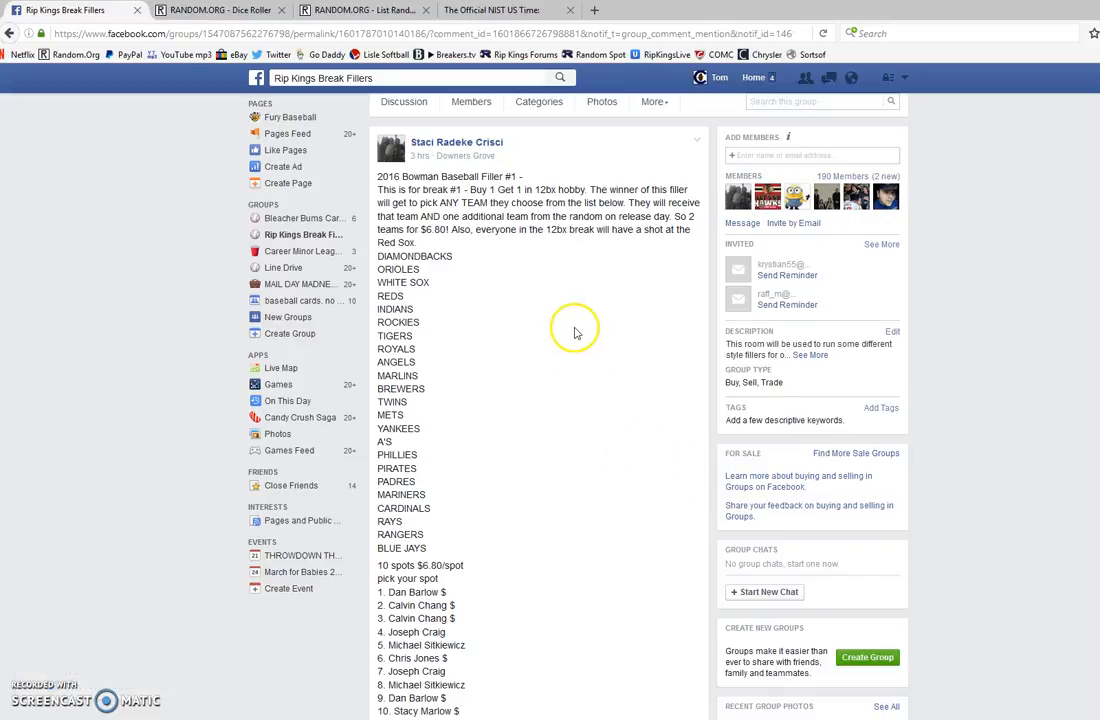
mouse_move(507, 345)
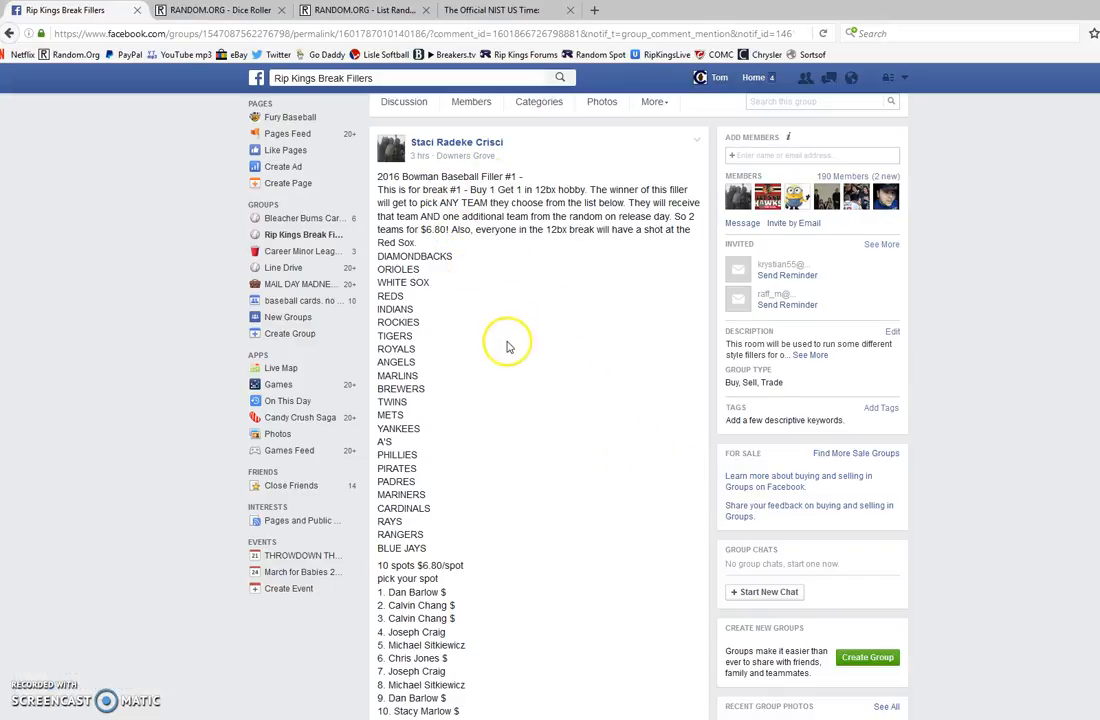
mouse_move(517, 391)
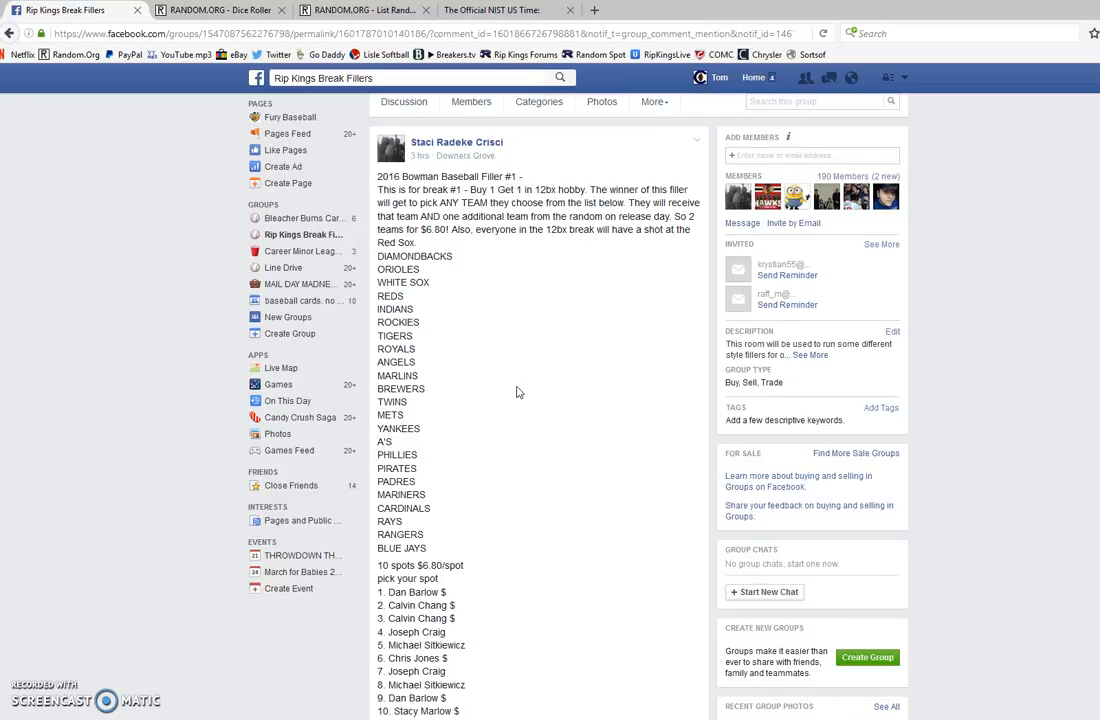
Comment LIVE on the Facebook group filler post.
scroll("down", 3)
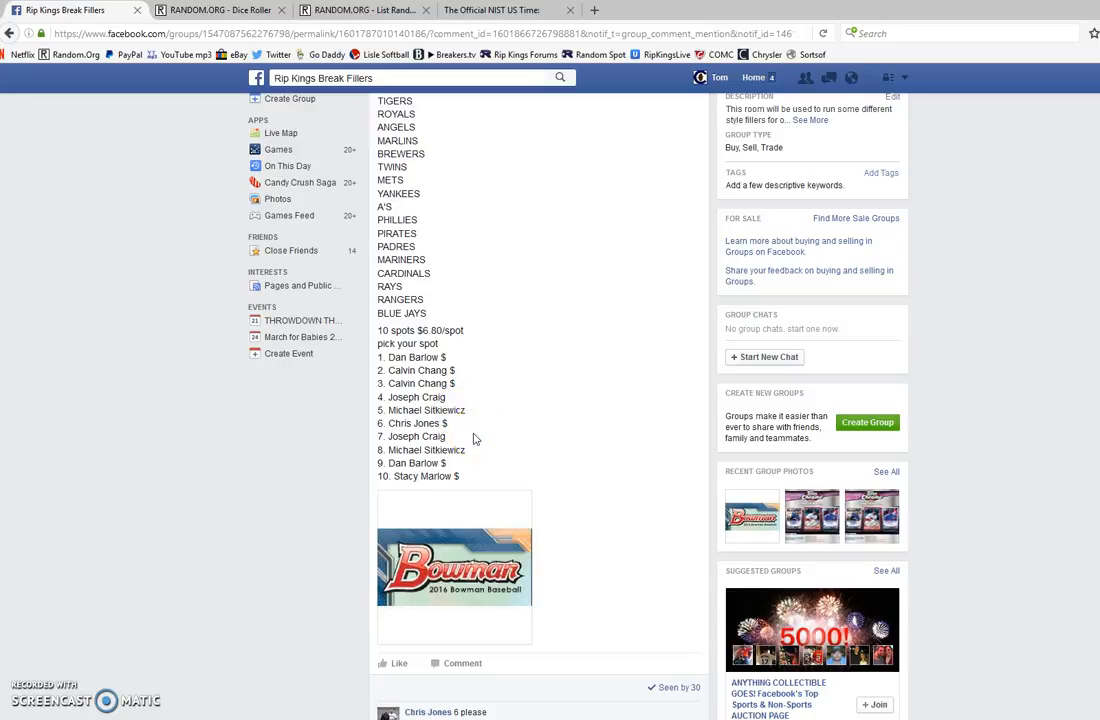
mouse_move(491, 452)
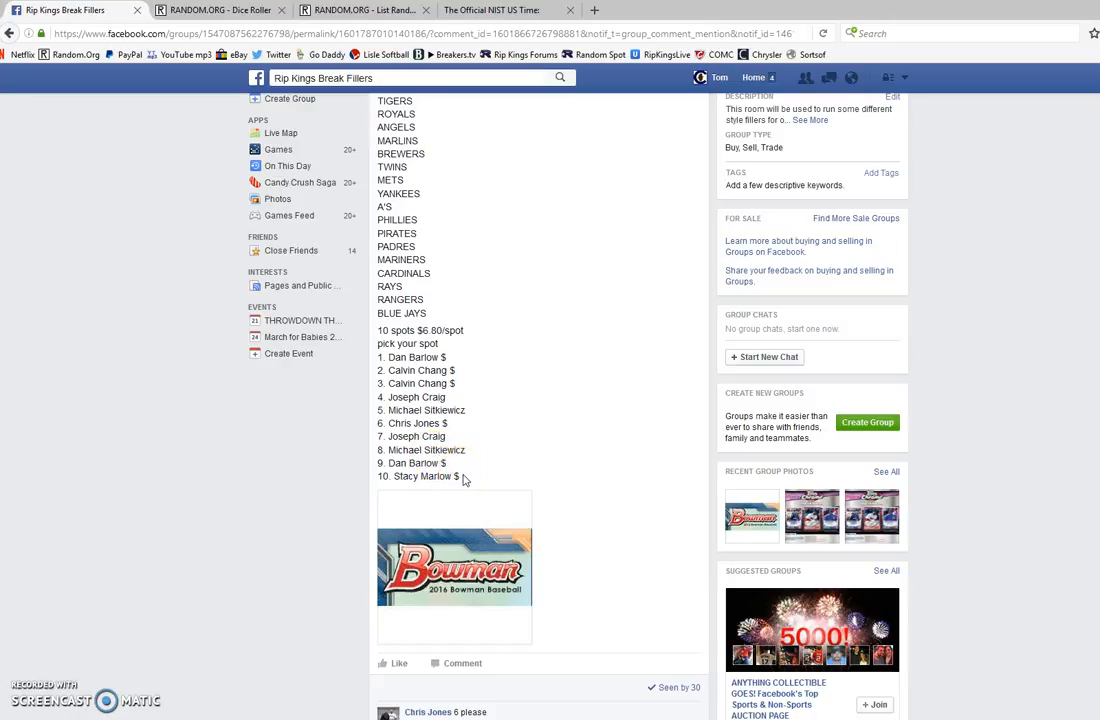
left_click_drag(379, 357, 462, 476)
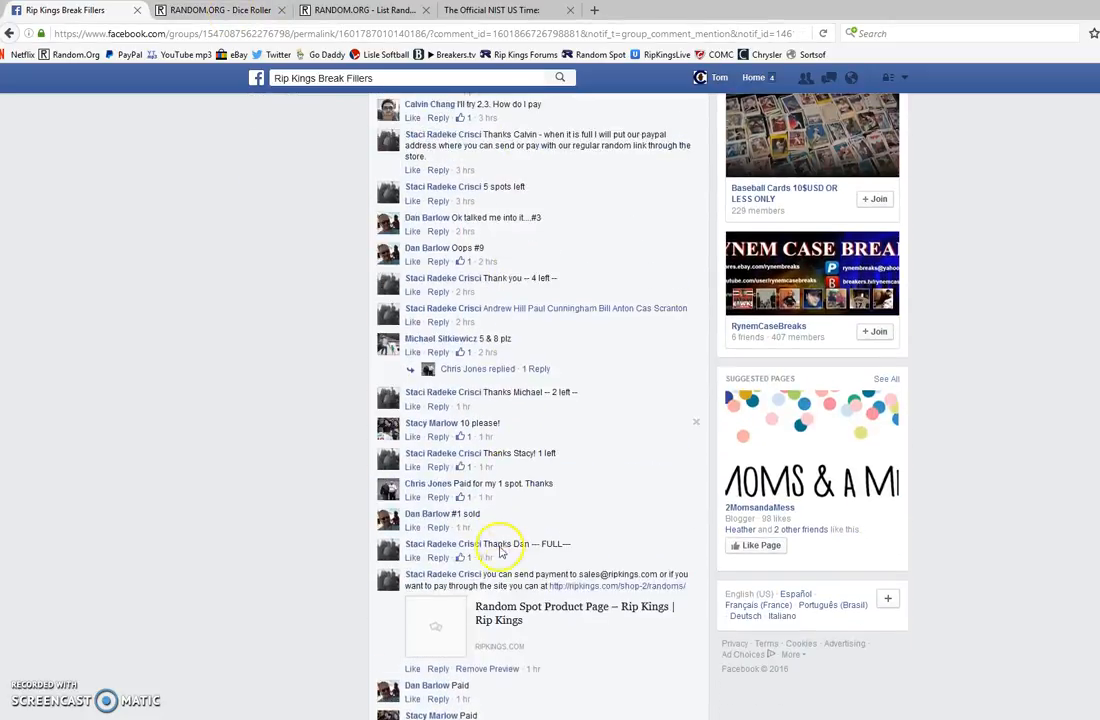
scroll("down", 3)
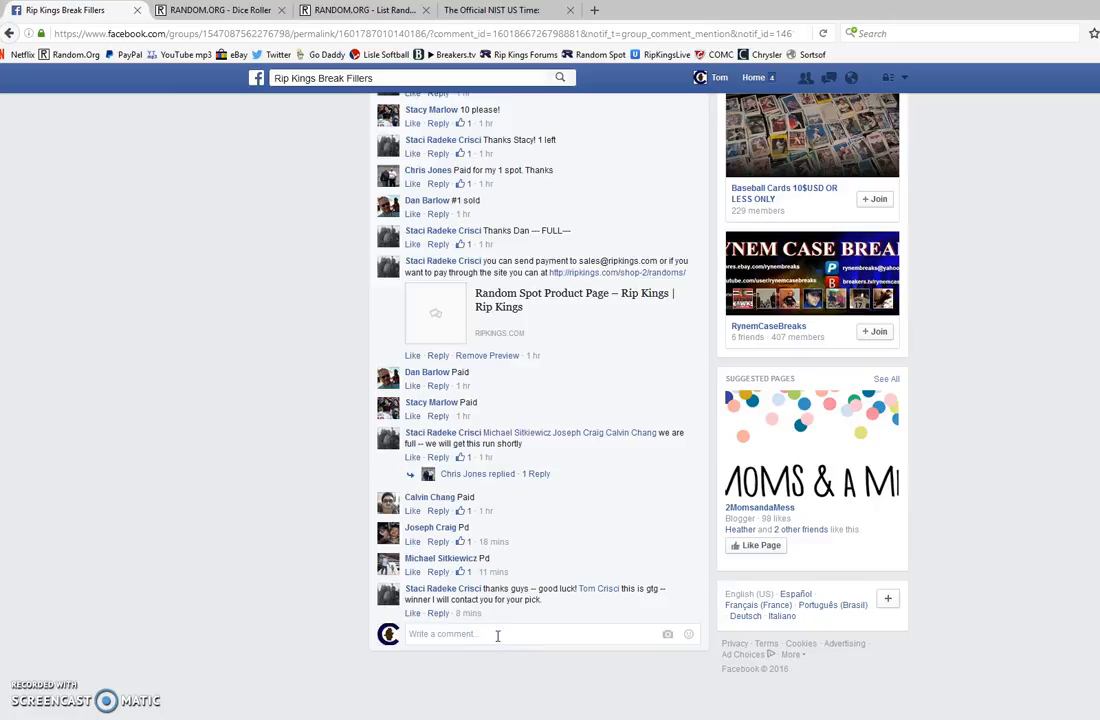
type("LIVE")
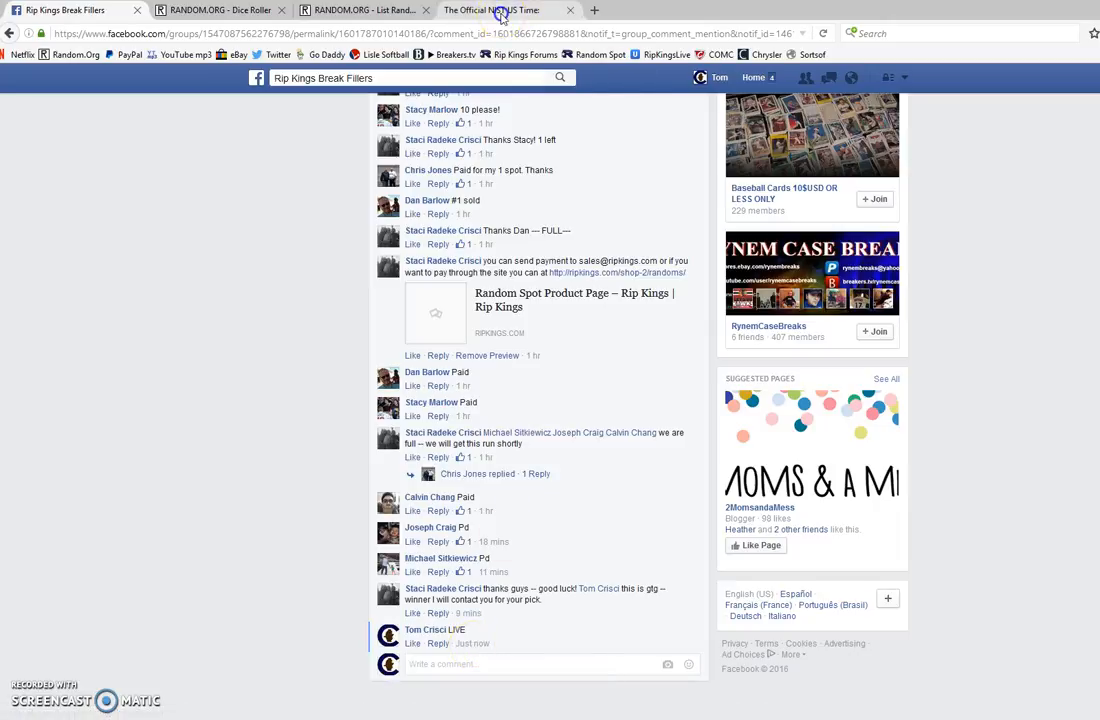
Check time.gov and the earlier dice roll, then bring up the ten-spot List Randomizer.
left_click(491, 10)
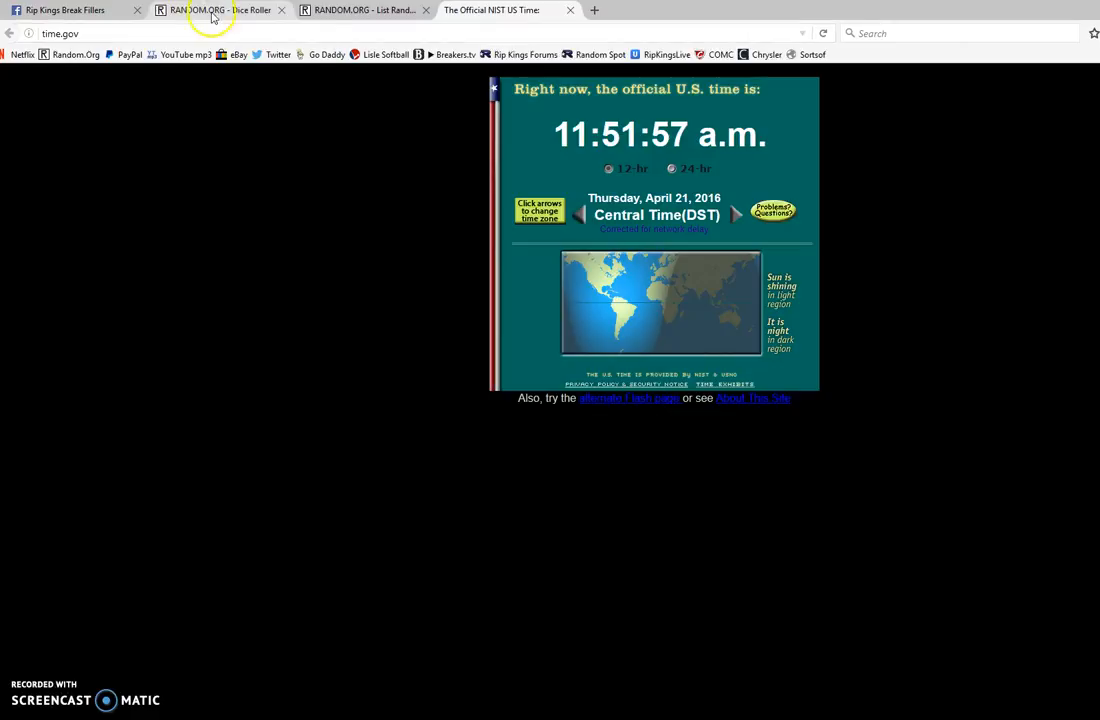
left_click(220, 10)
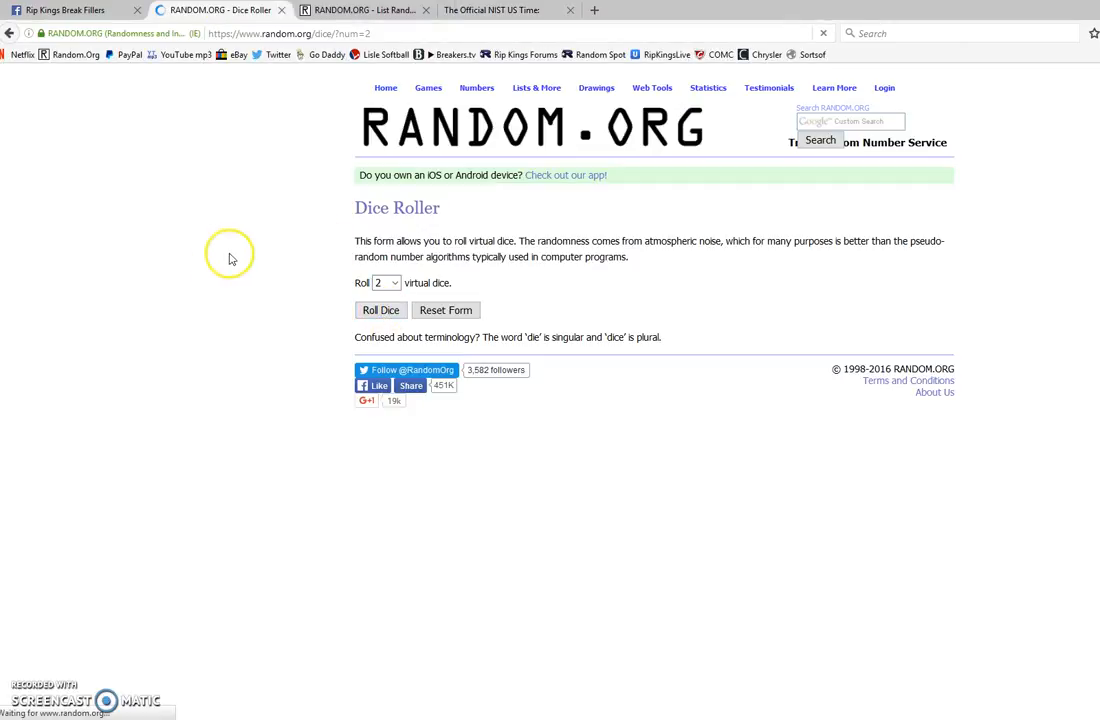
left_click(360, 10)
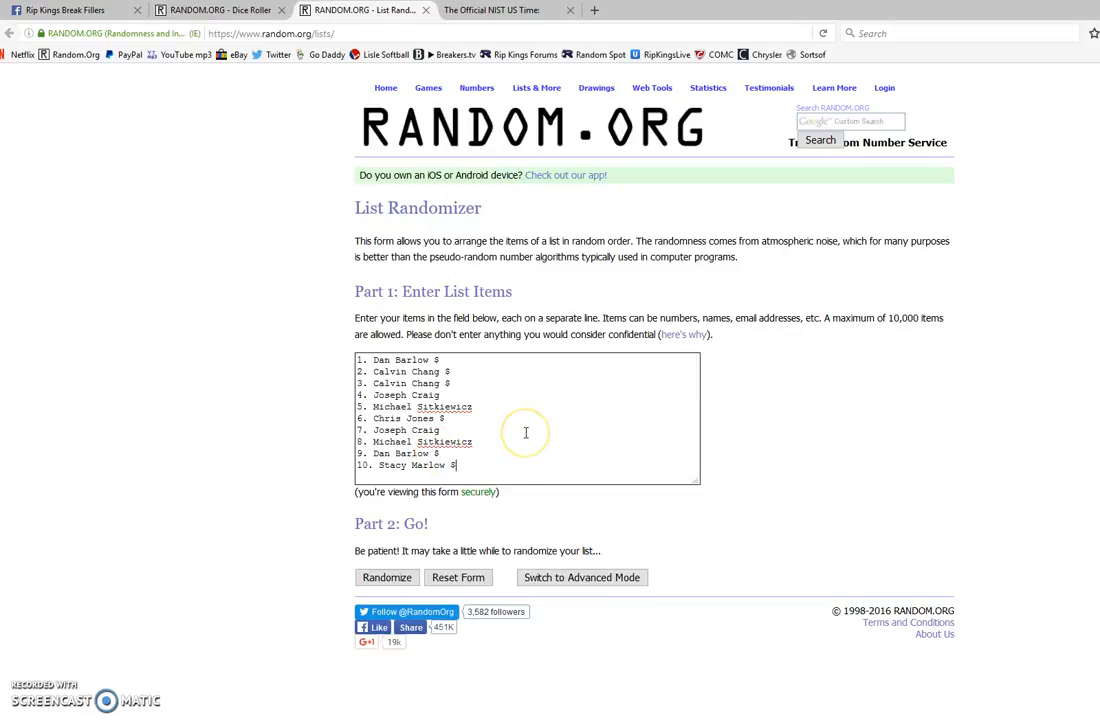
Randomize the pasted ten-spot list, then repeat with Again! up to six shuffles.
left_click(386, 577)
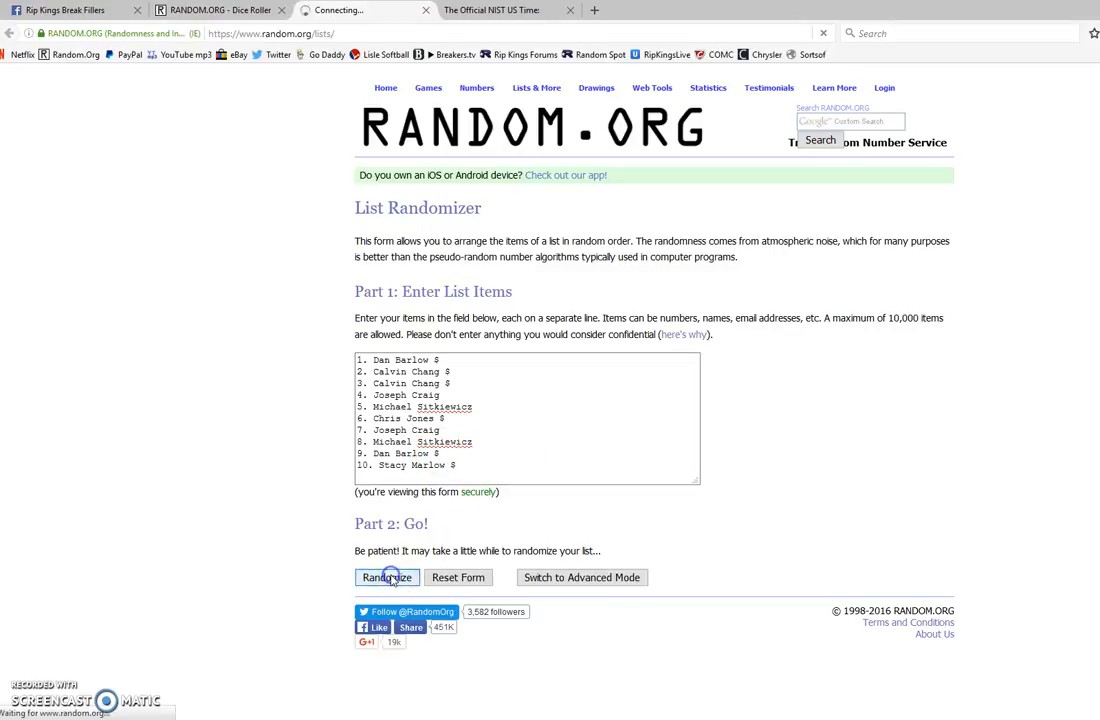
left_click(387, 577)
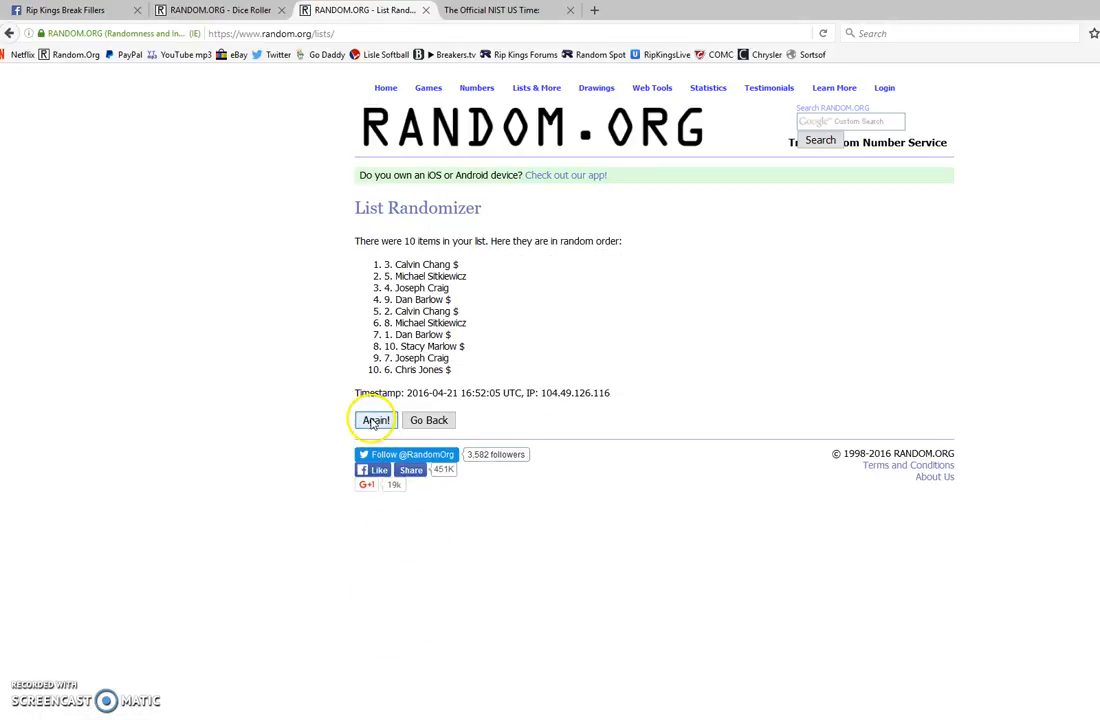
left_click(375, 419)
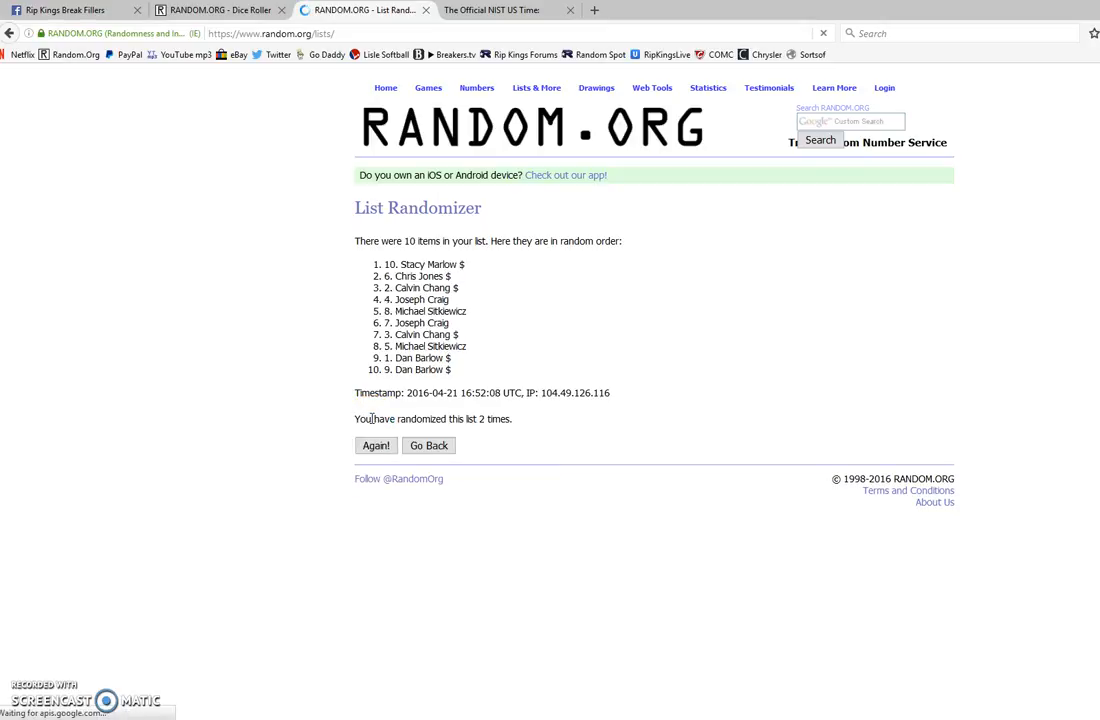
left_click(375, 445)
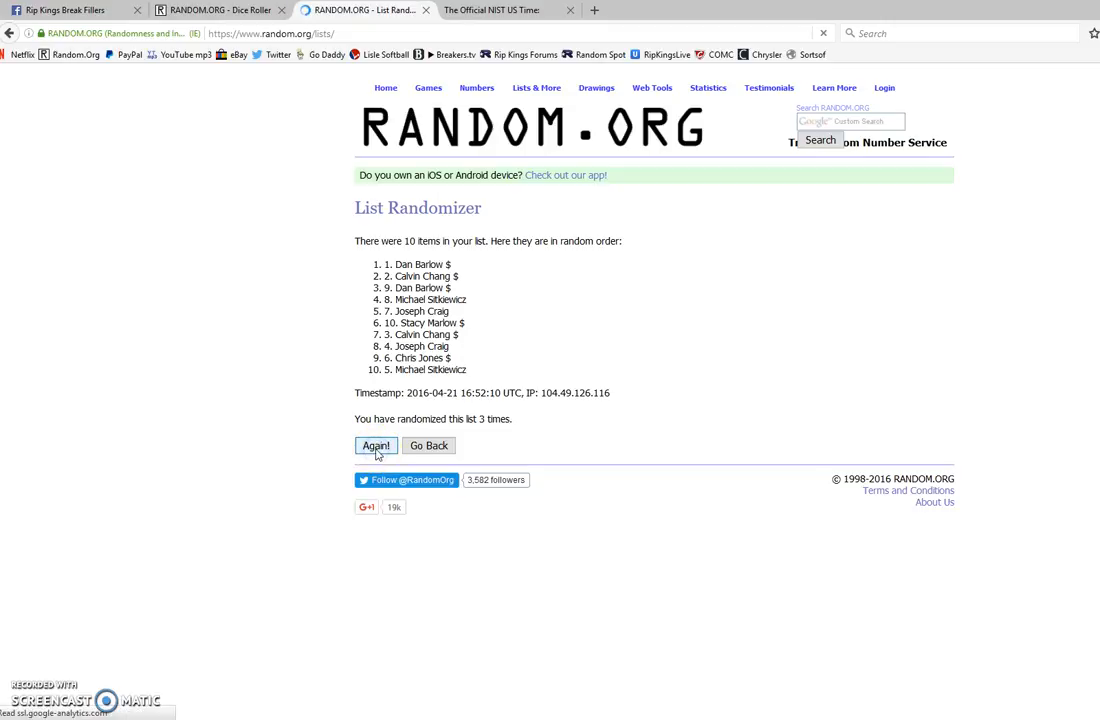
left_click(376, 445)
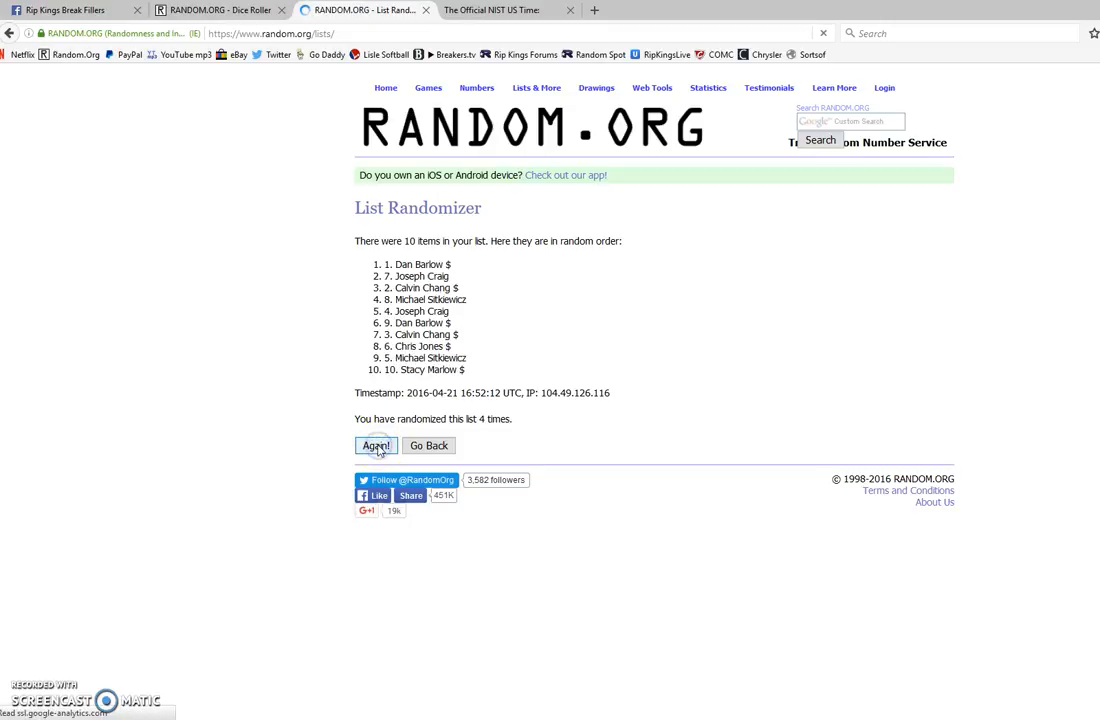
left_click(376, 445)
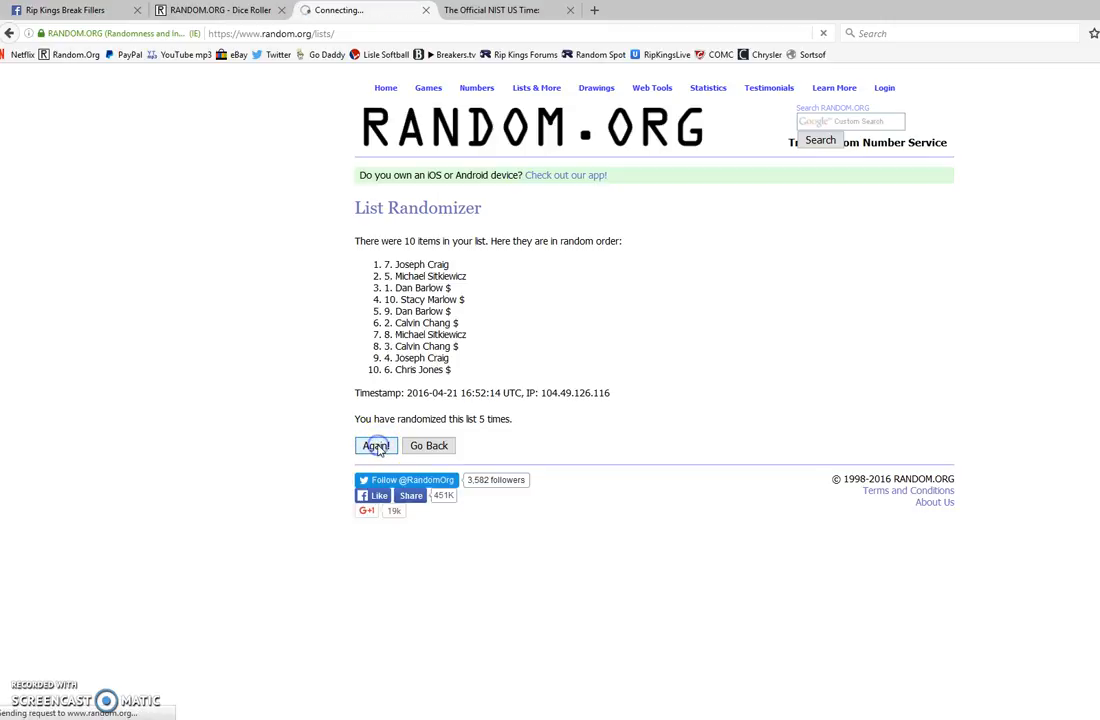
left_click(375, 445)
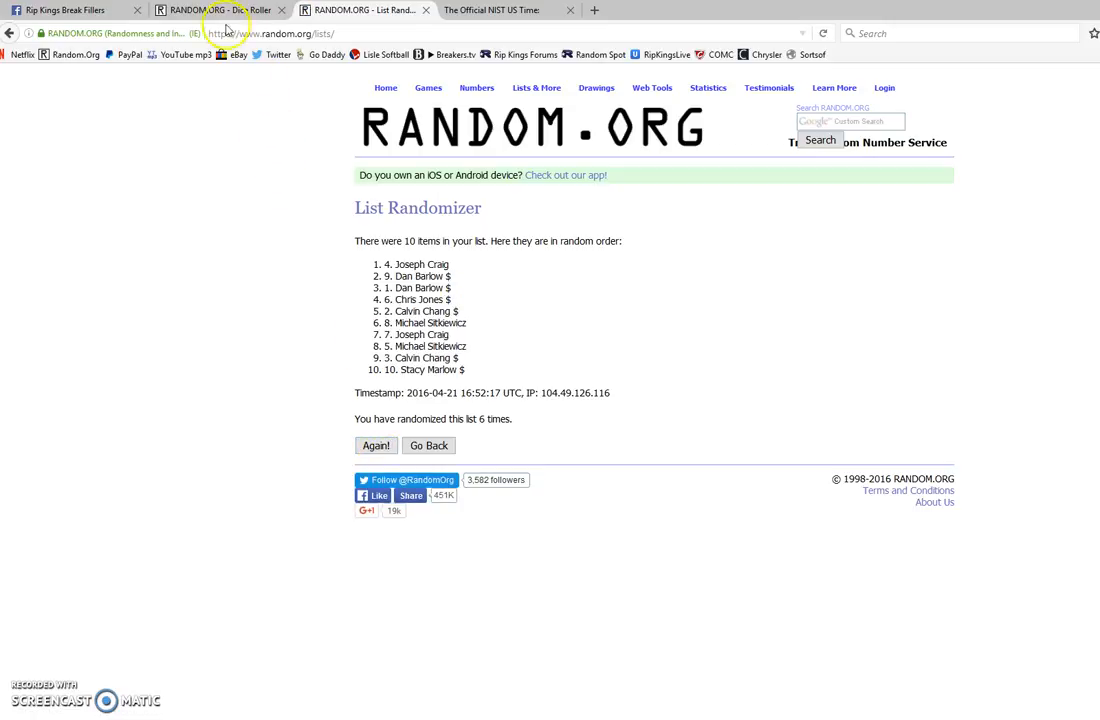
Check the dice roll and time.gov, shuffle a seventh time, then return to Facebook.
left_click(215, 10)
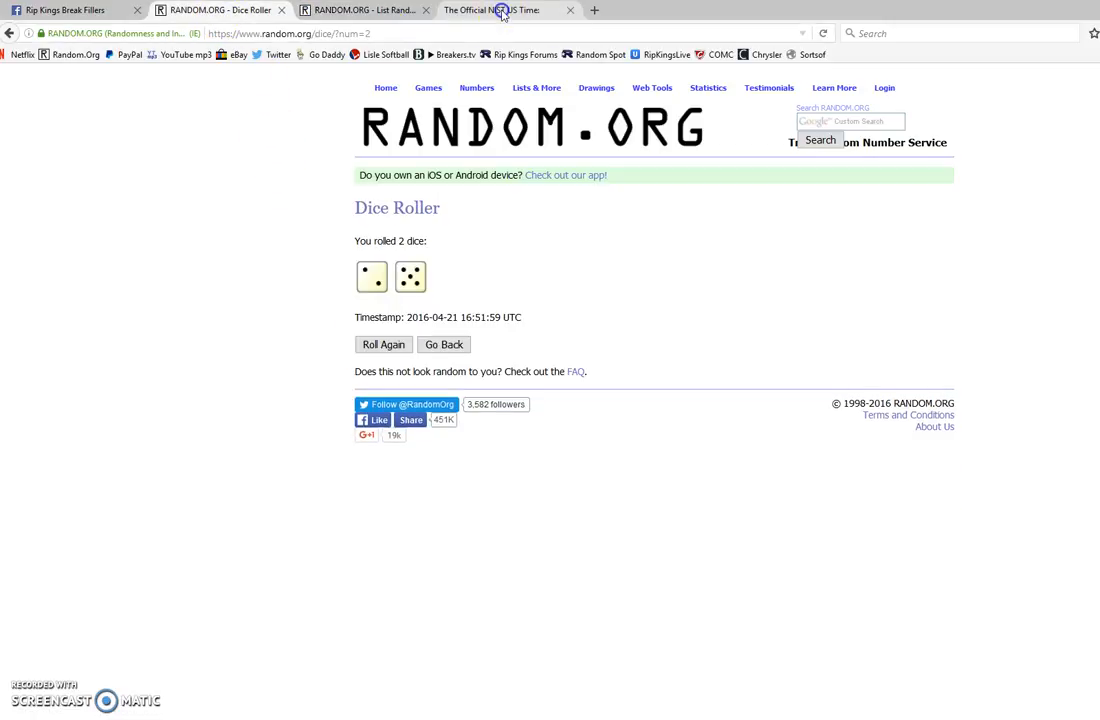
left_click(490, 10)
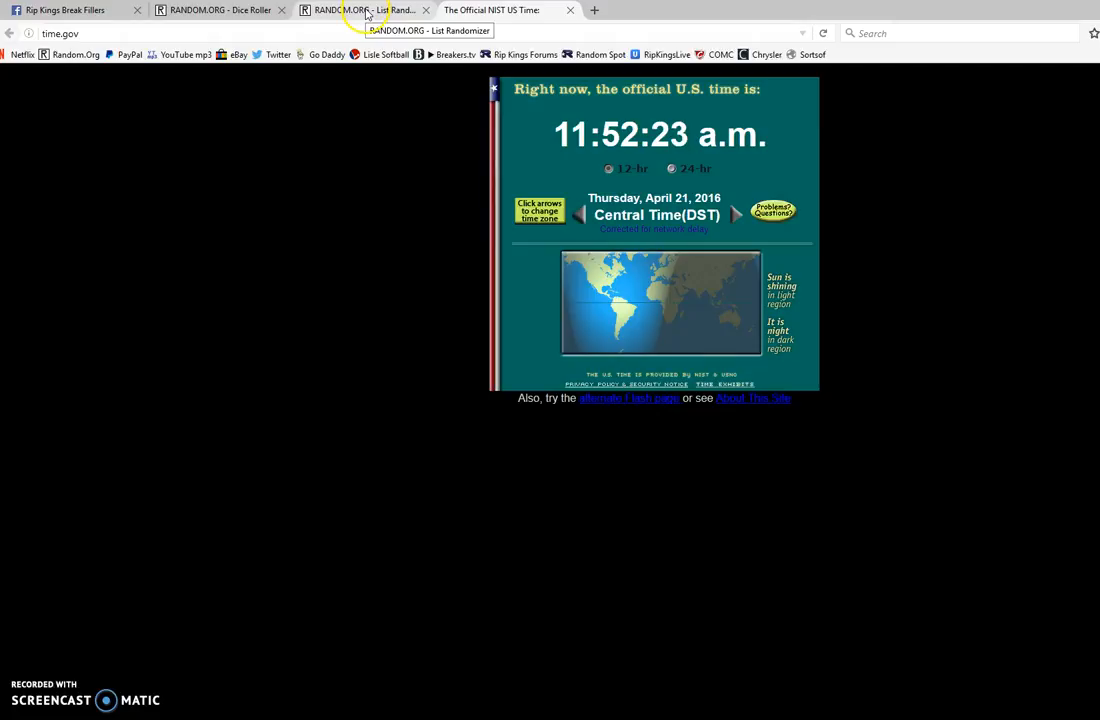
left_click(365, 10)
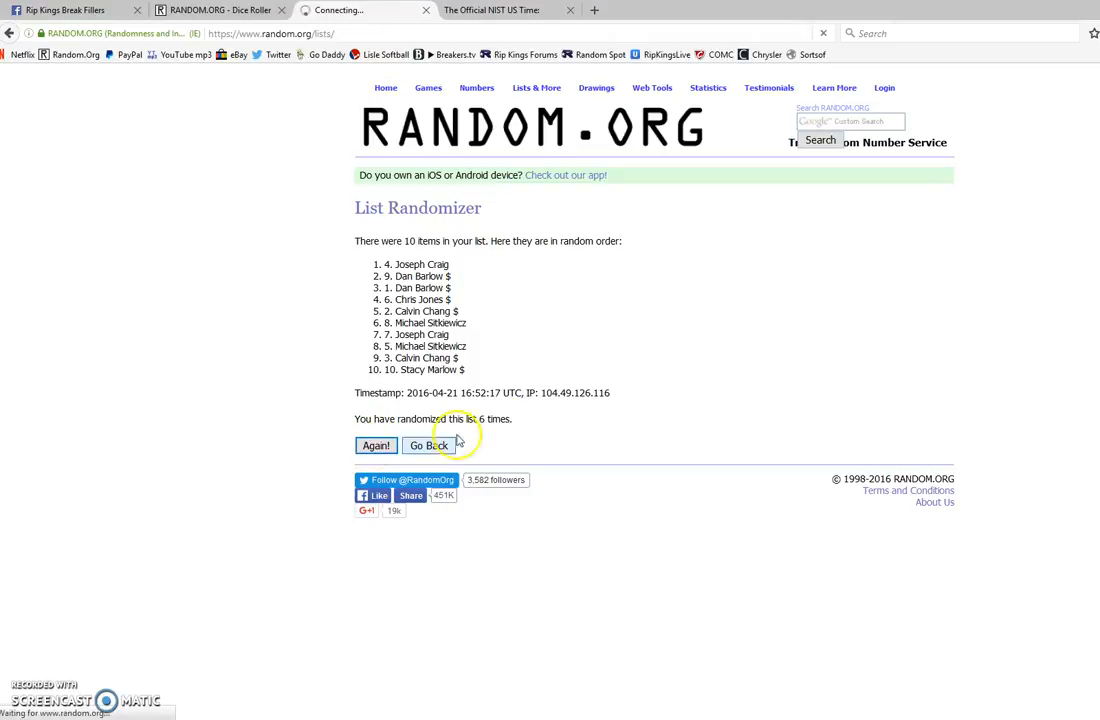
left_click(375, 445)
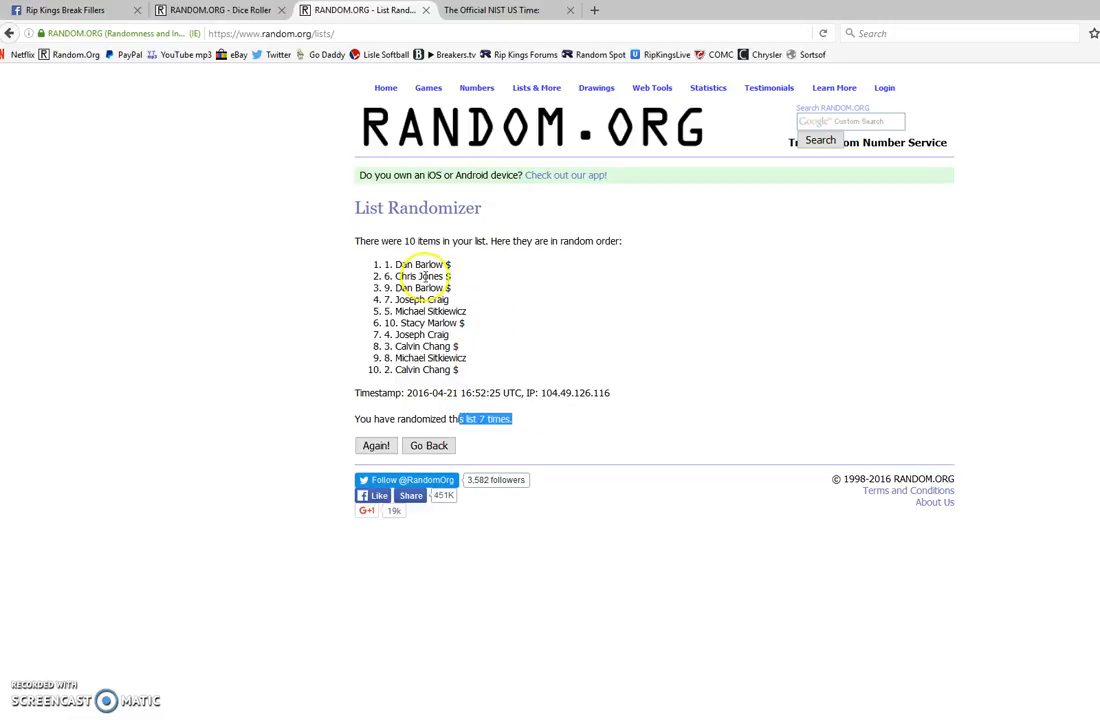
mouse_move(530, 423)
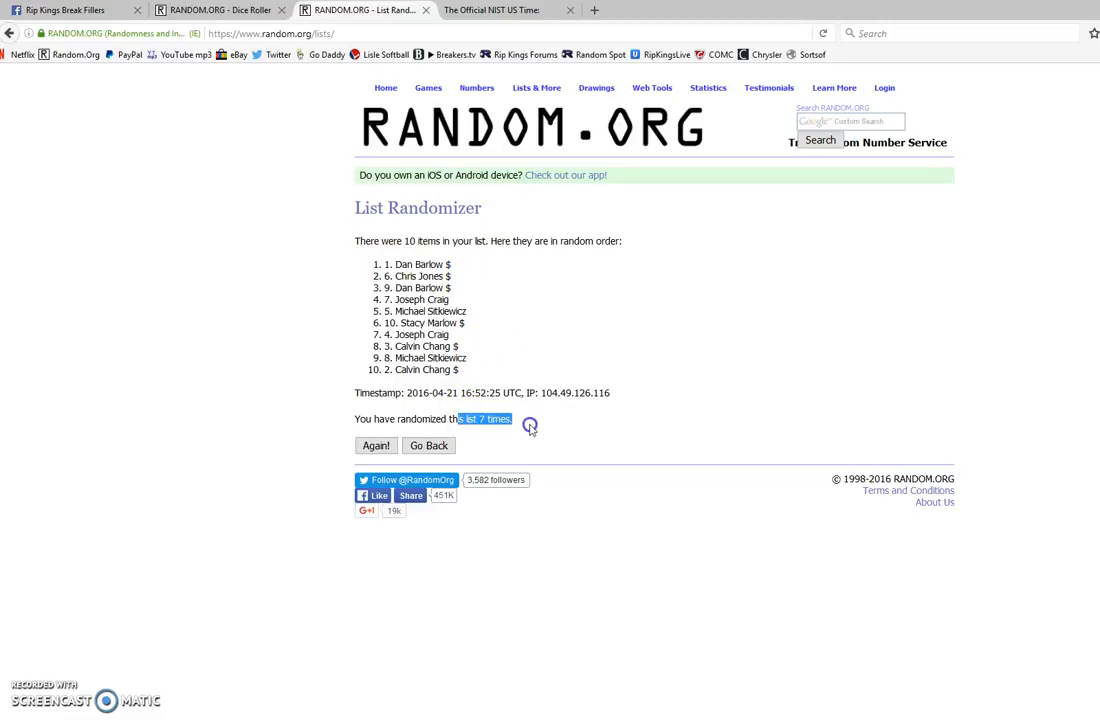
left_click(70, 10)
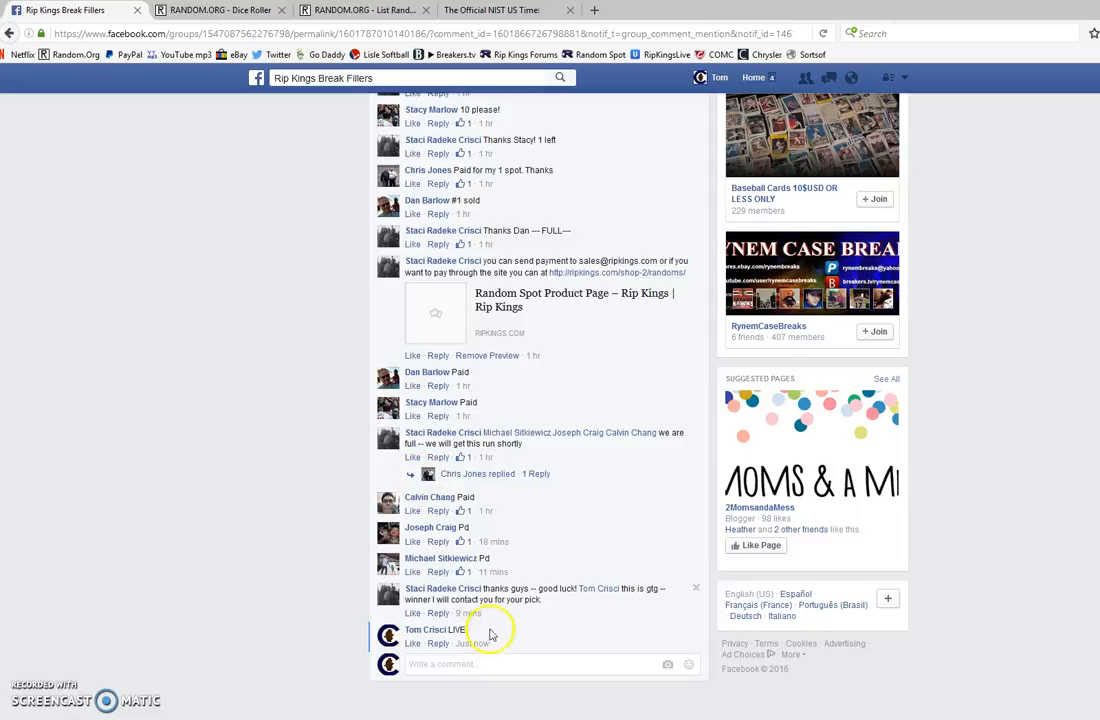
Comment DONE on the filler post, check time.gov, and return to the post.
type("DONE")
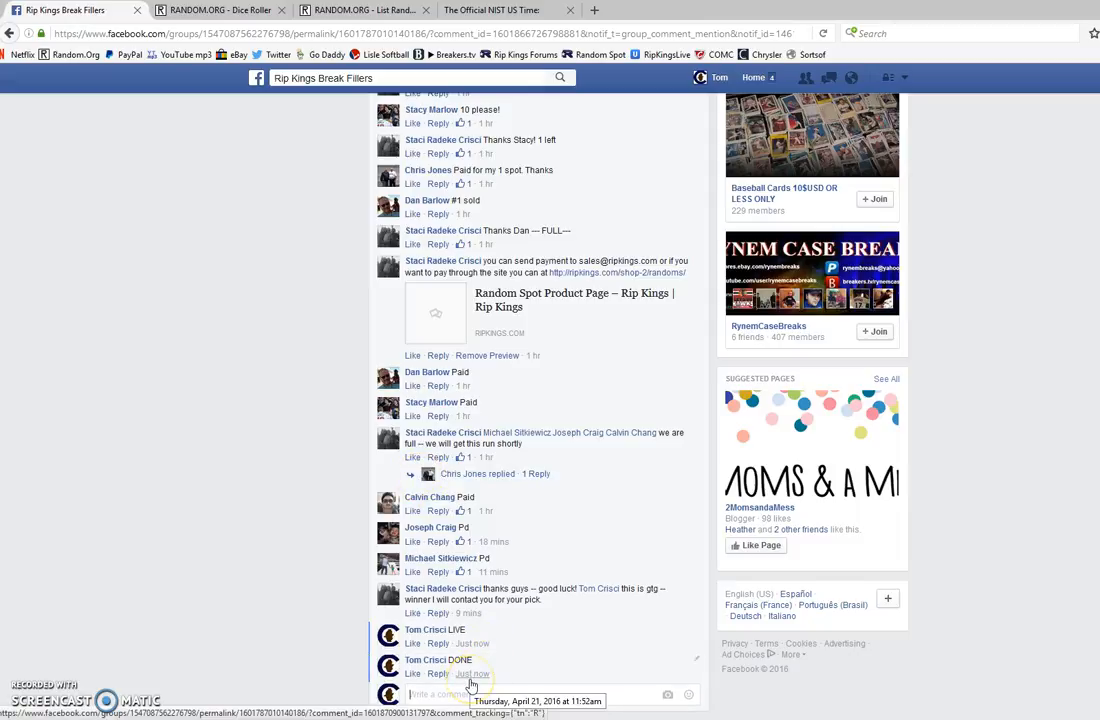
left_click(489, 10)
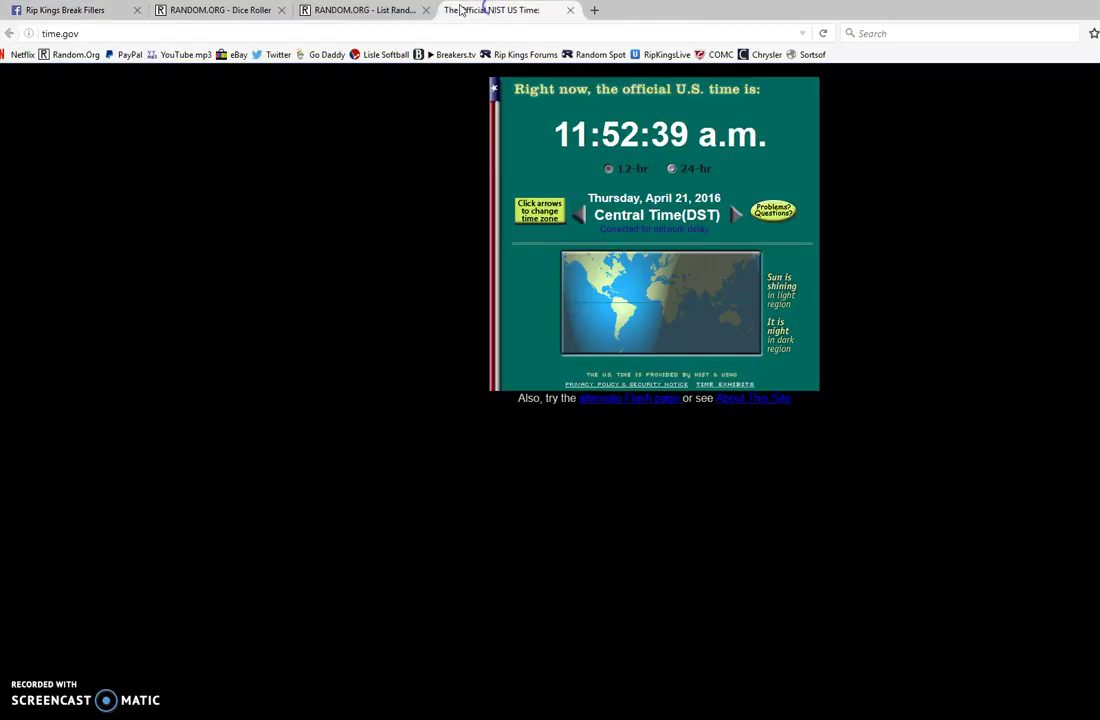
left_click(70, 10)
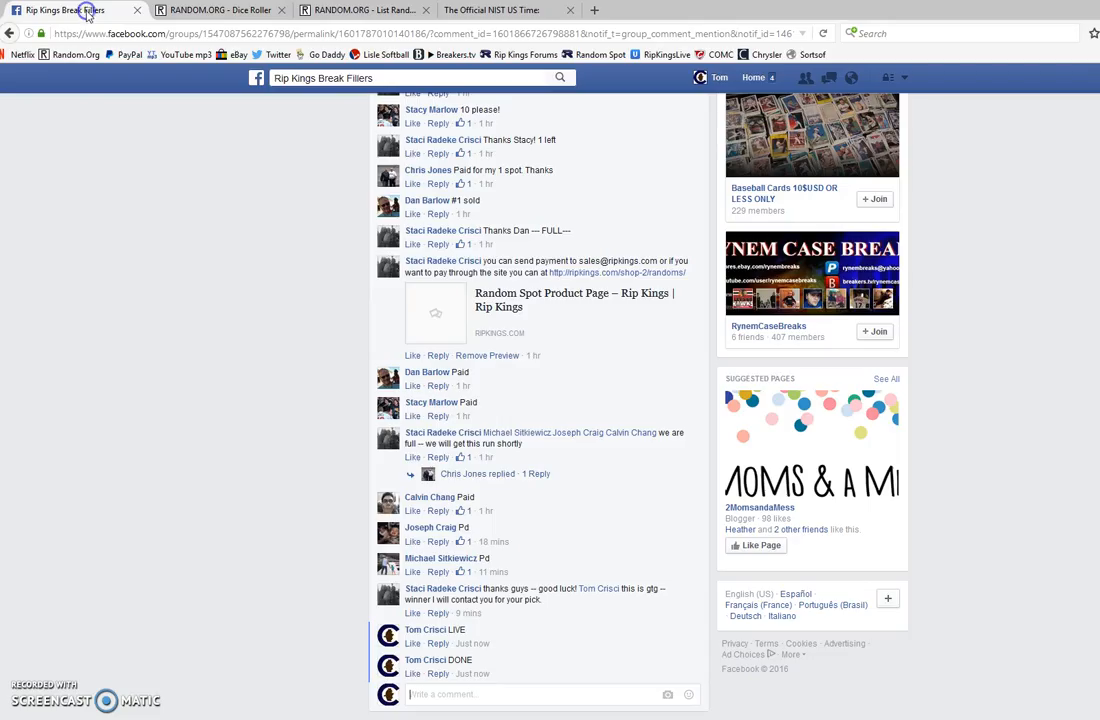
mouse_move(197, 507)
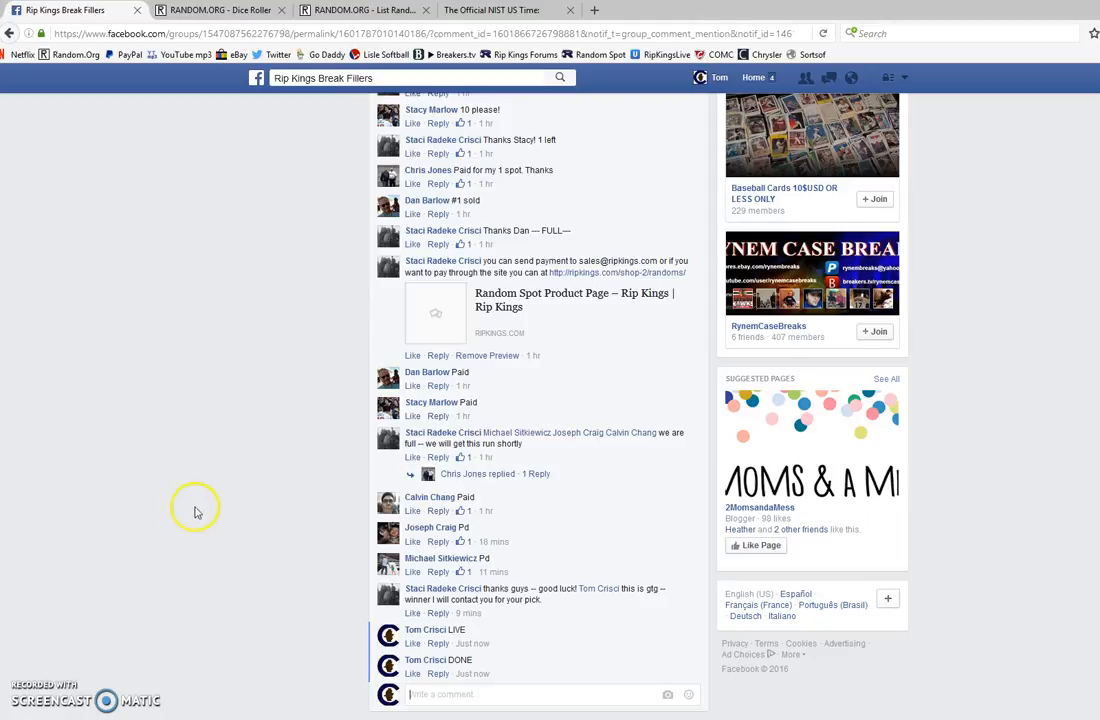